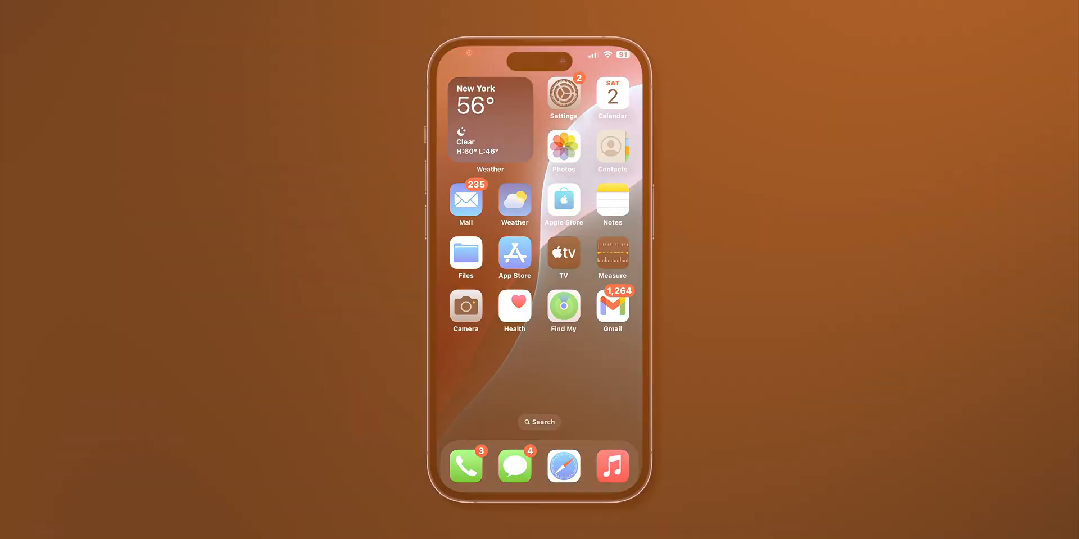
# - Turn on App & Website Activity in Screen Time, then view the grayed-out Date & Time toggle
pyautogui.click(563, 91)
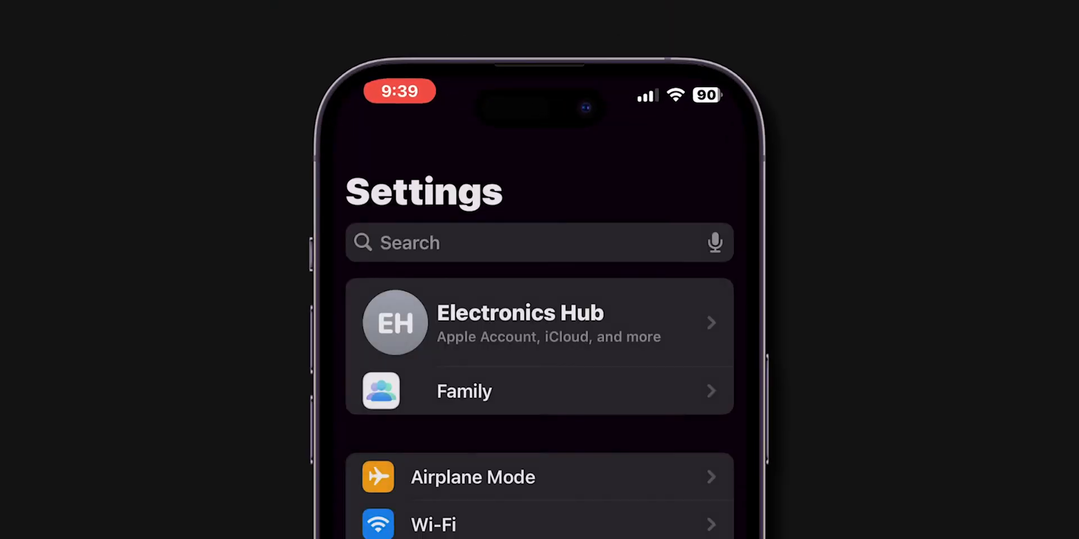
pyautogui.scroll(-3)
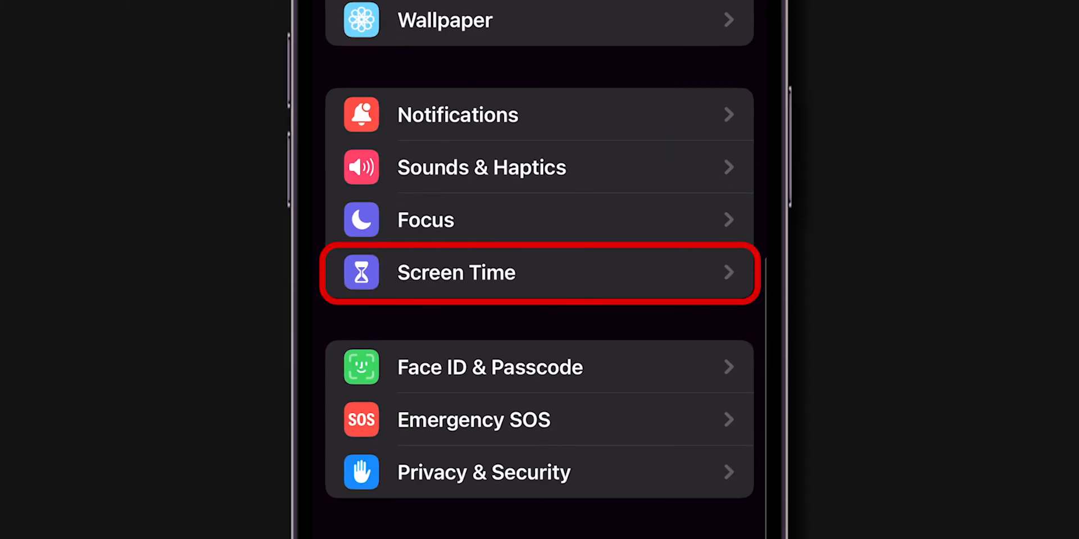
pyautogui.click(539, 272)
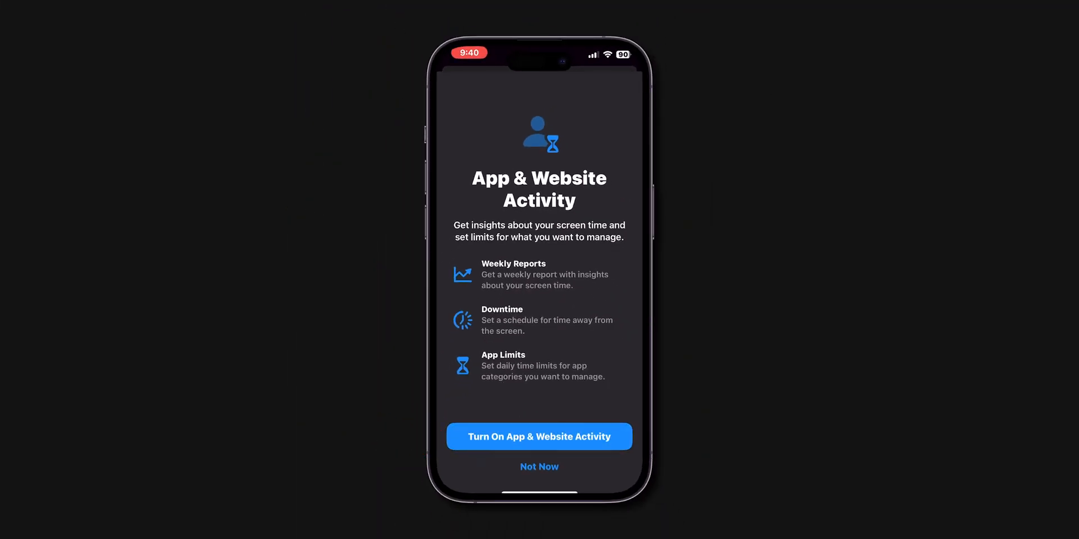
pyautogui.click(539, 466)
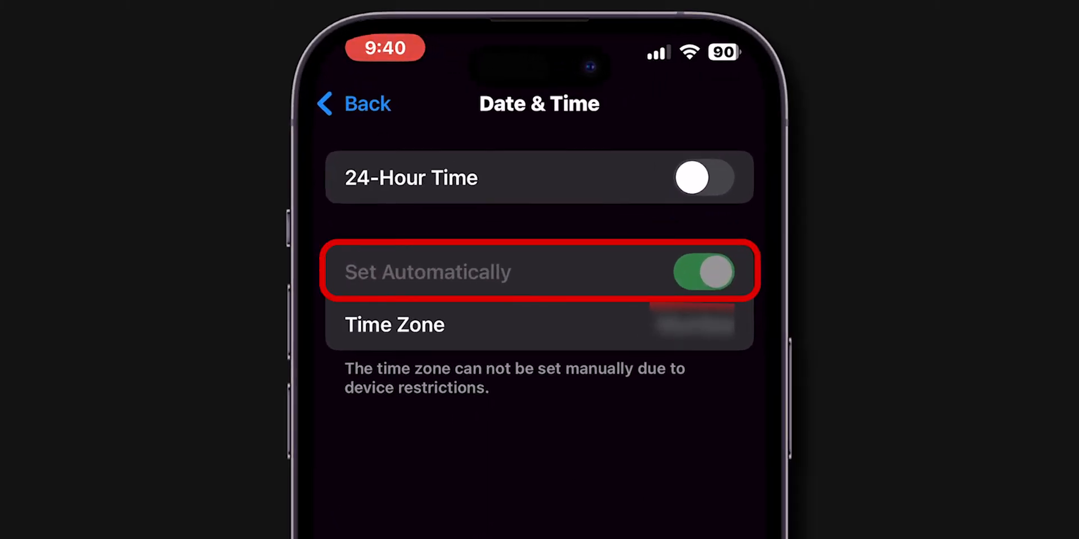
pyautogui.click(353, 104)
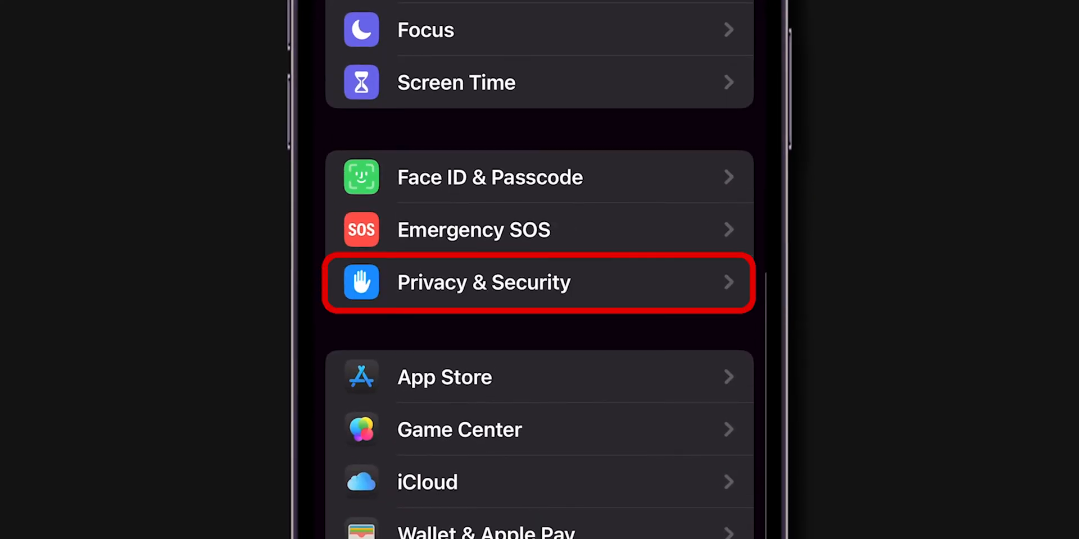
# - Navigate through Privacy & Security and Location Services down to System Services
pyautogui.click(484, 282)
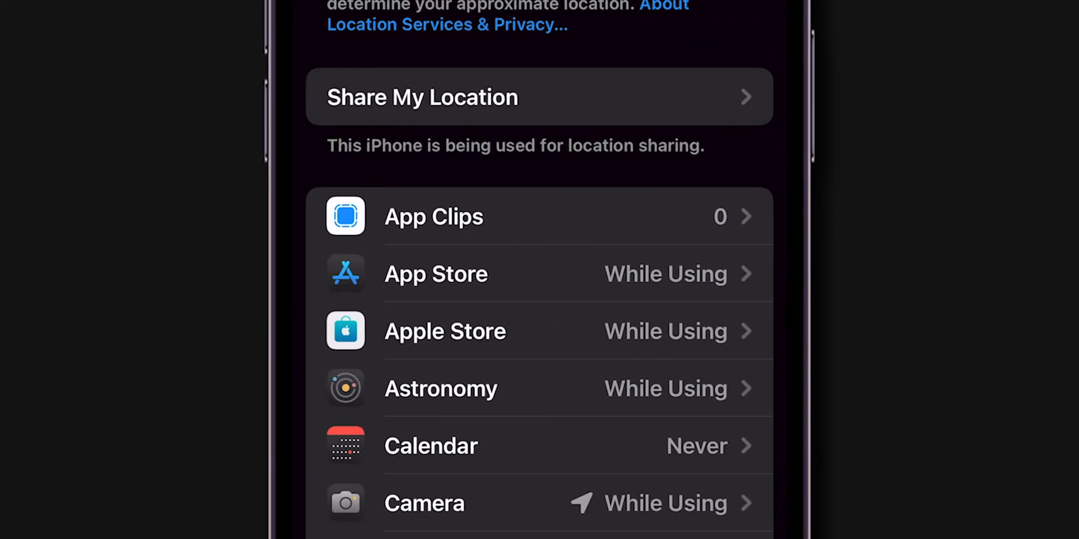
pyautogui.scroll(-3)
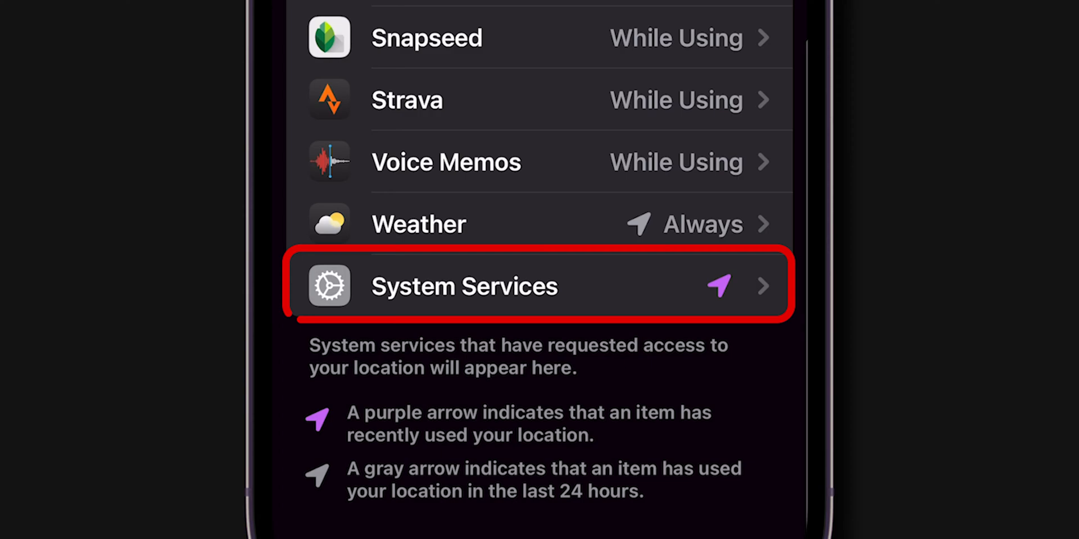
pyautogui.click(464, 285)
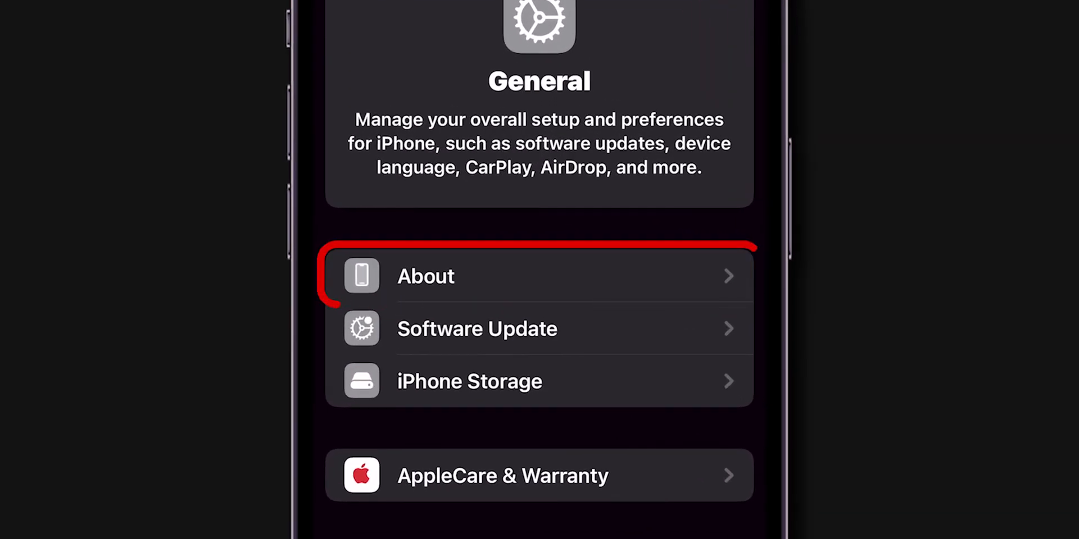
# - Check the About page, then return to the General settings page
pyautogui.click(425, 275)
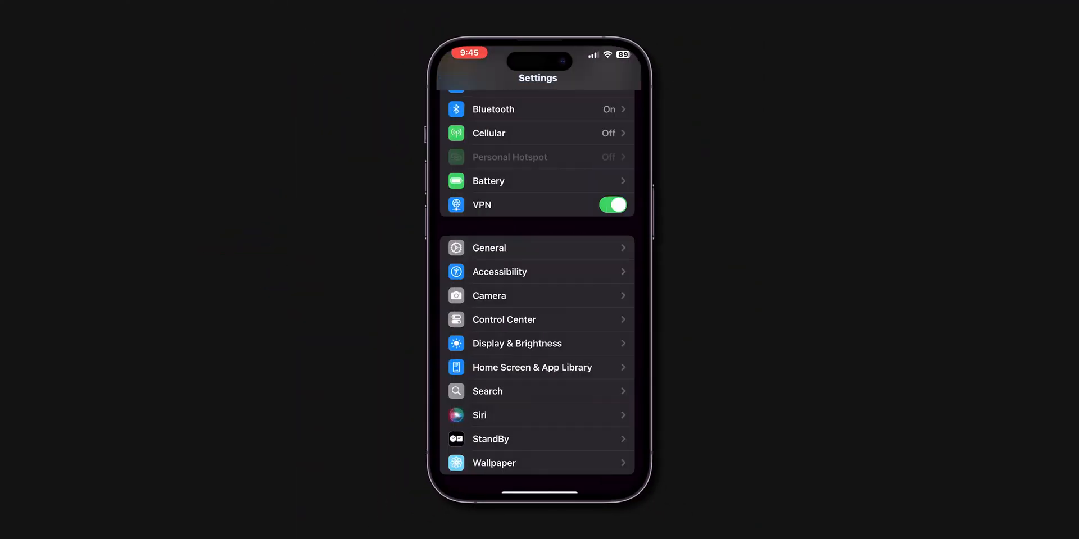
pyautogui.click(488, 248)
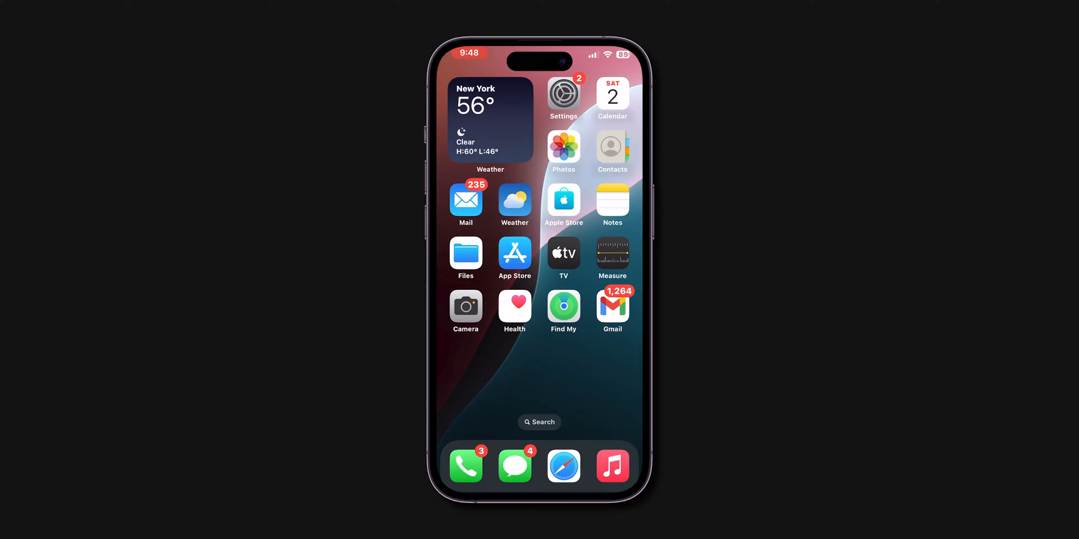
# - Leave Settings for the Home Screen, where the Settings icon shows a badge
pyautogui.click(563, 92)
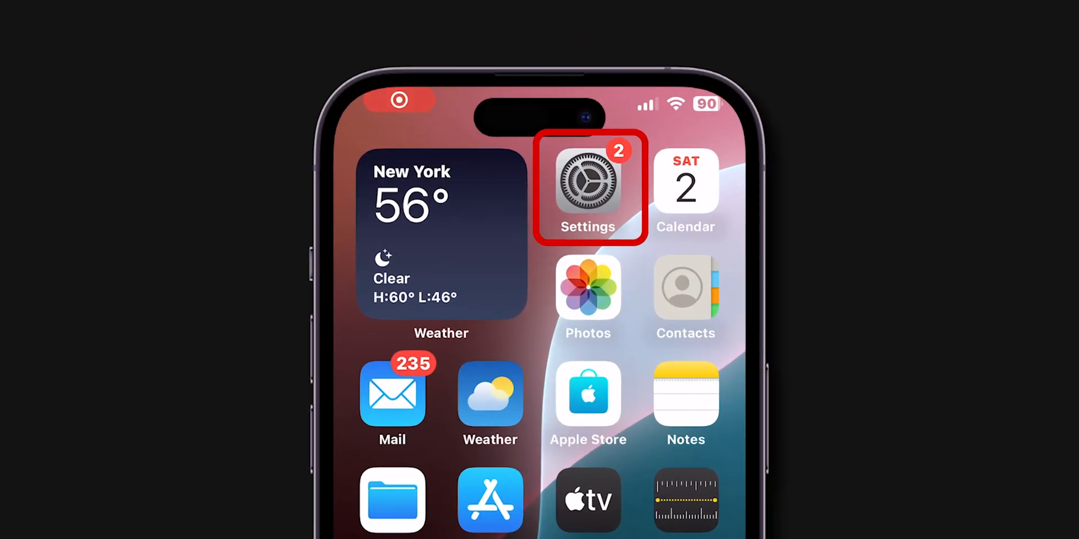
# - Reset Location & Privacy from General > Transfer or Reset iPhone and confirm Reset Settings
pyautogui.click(587, 186)
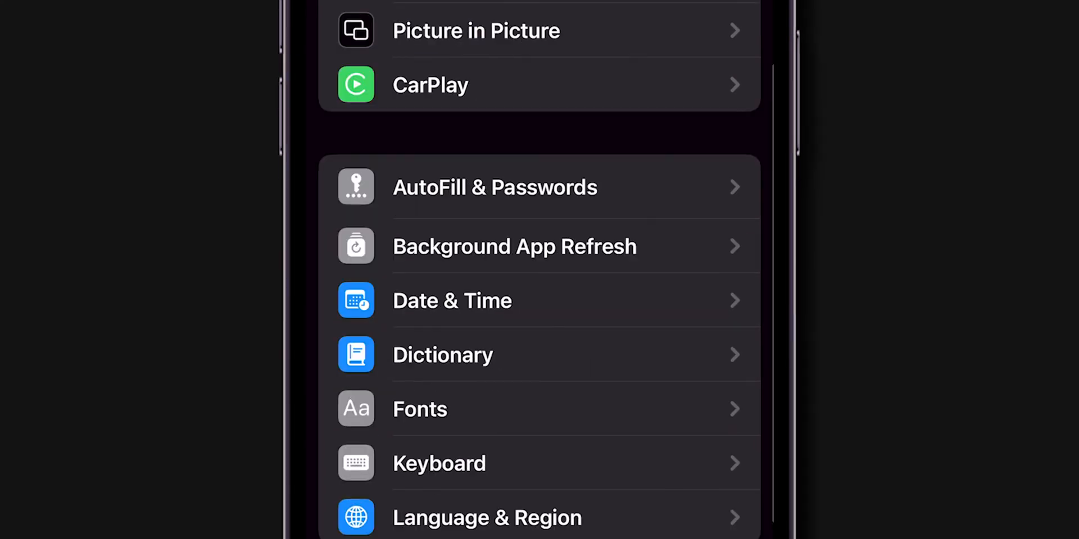
pyautogui.scroll(-3)
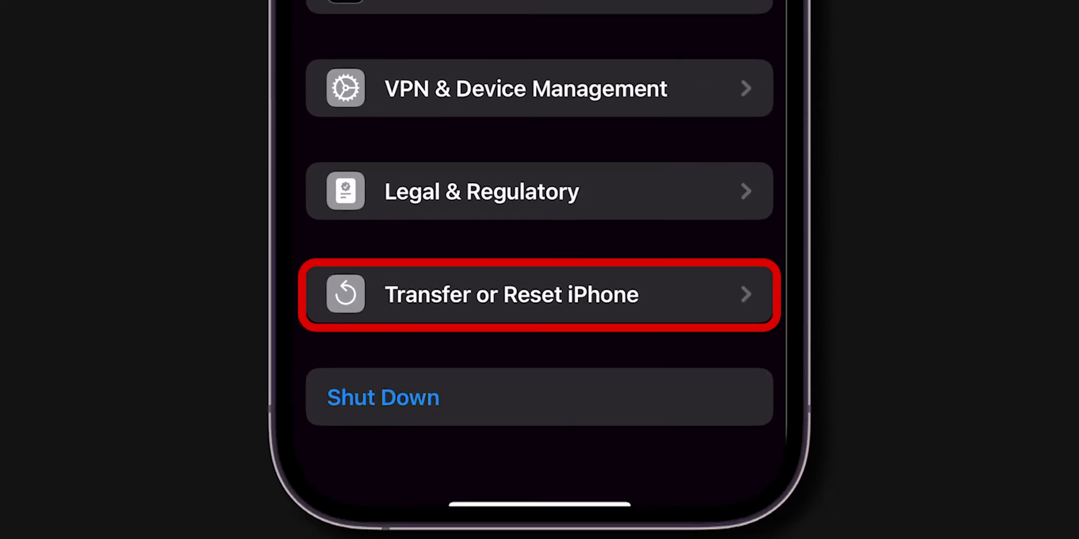
pyautogui.click(540, 295)
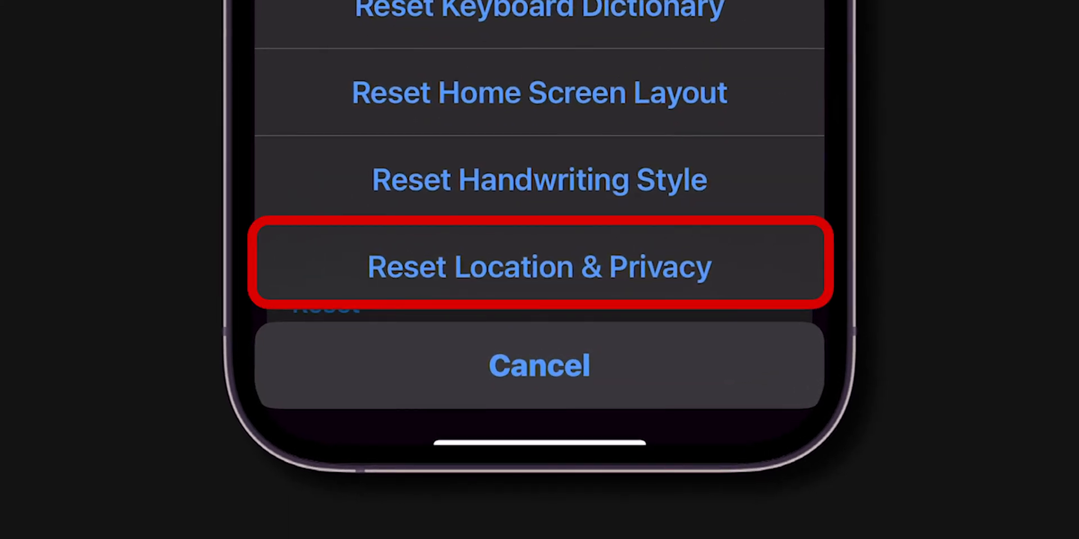
pyautogui.click(539, 266)
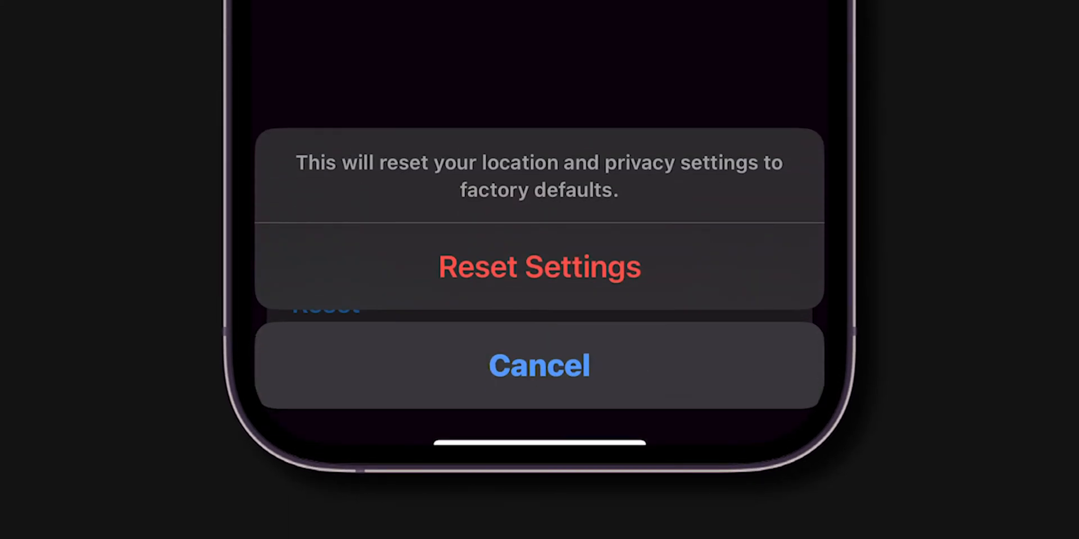
pyautogui.click(538, 267)
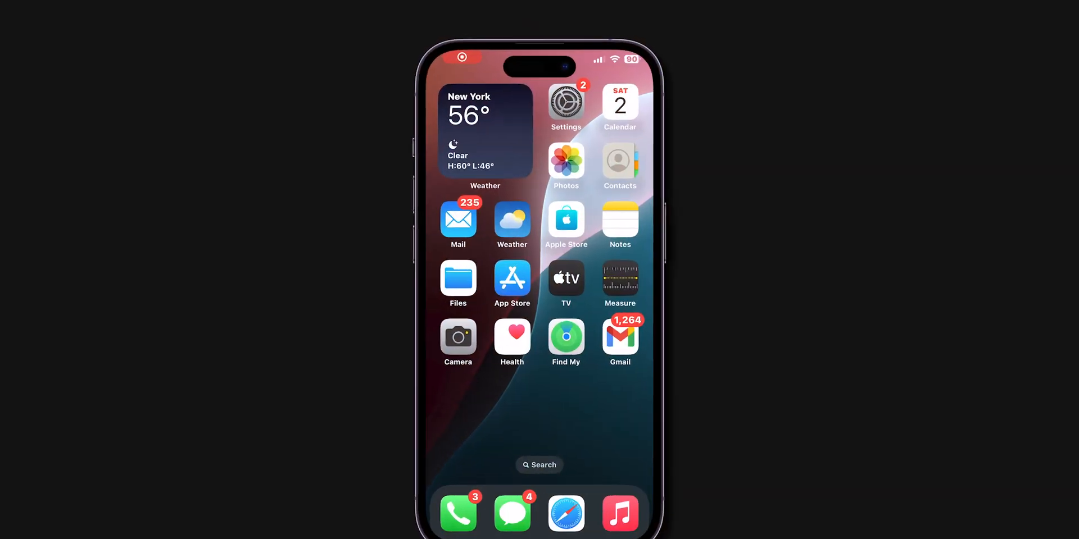
# - Choose Turn Off Screen Time Passcode under Screen Time's Change Screen Time Passcode options
pyautogui.click(565, 101)
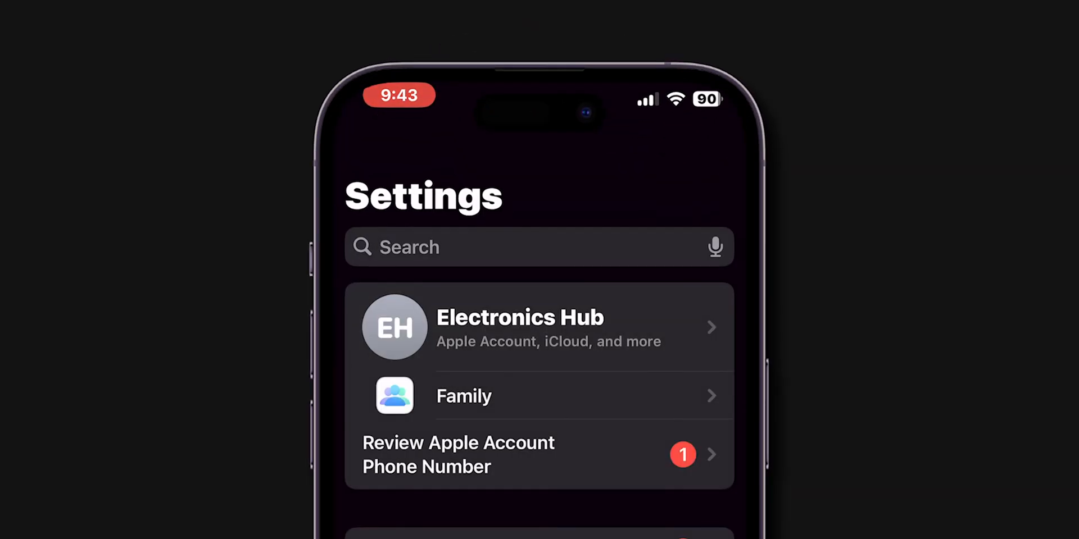
pyautogui.scroll(-3)
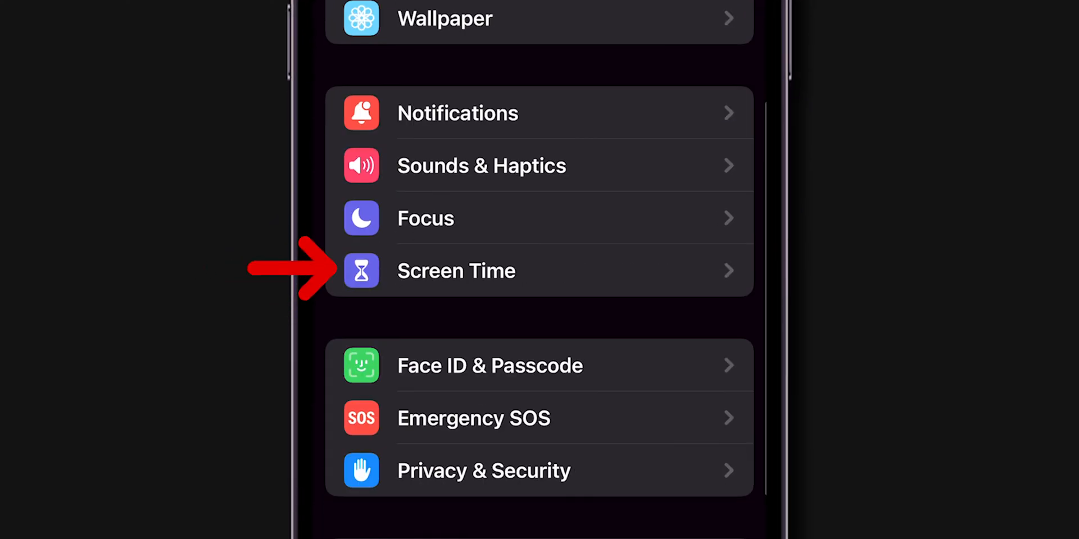
pyautogui.click(456, 270)
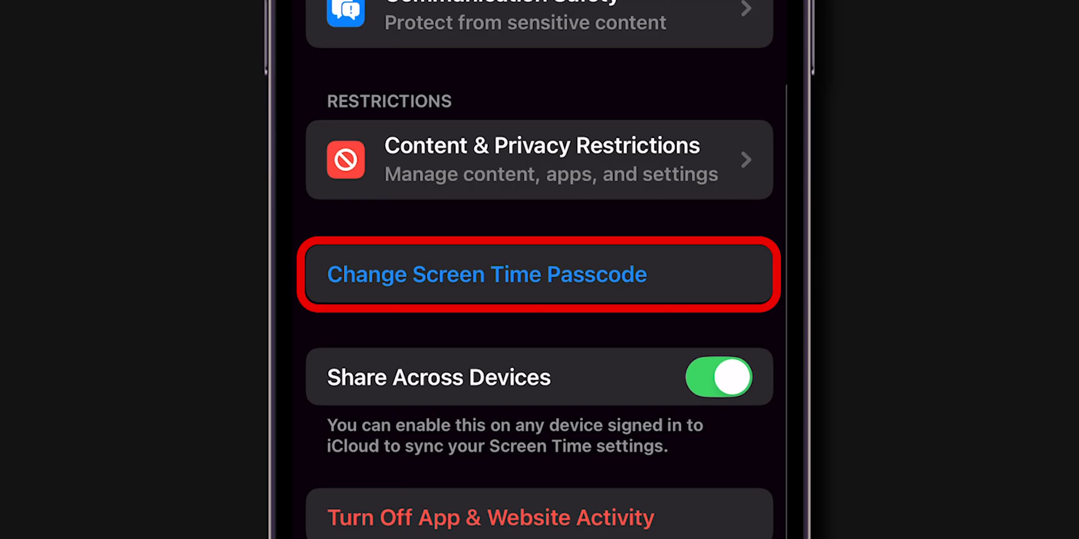
pyautogui.click(486, 274)
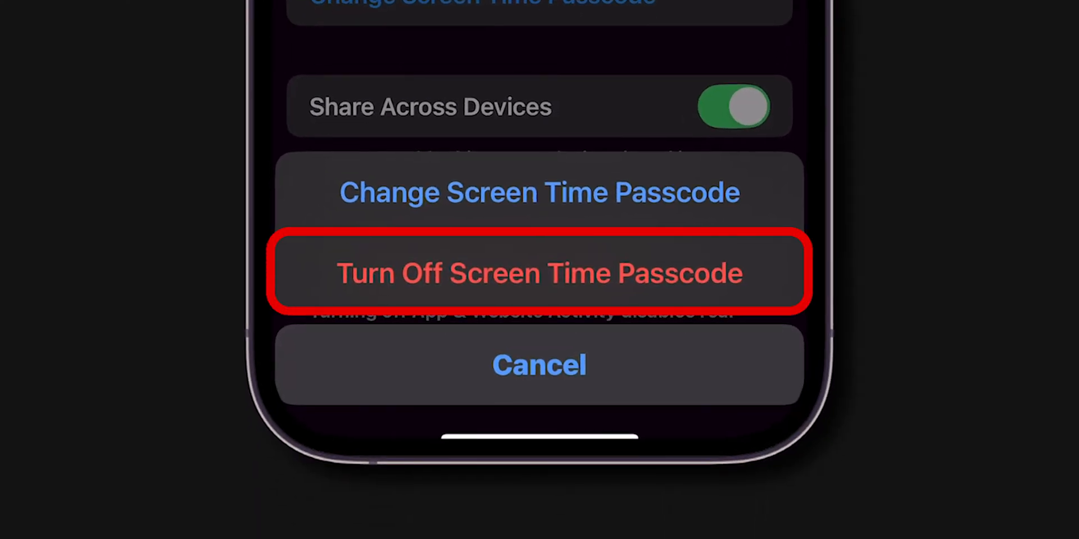
pyautogui.click(538, 273)
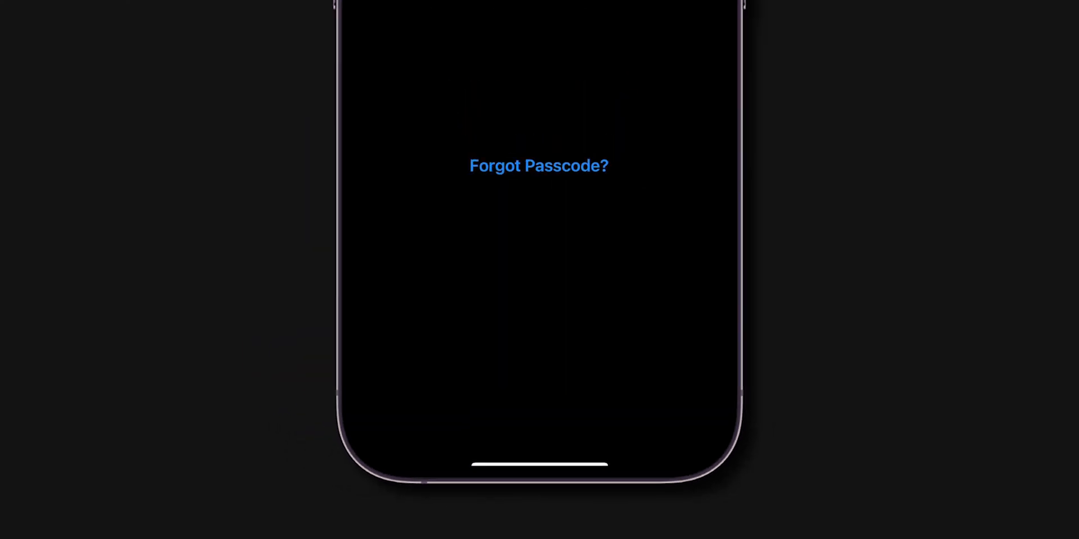